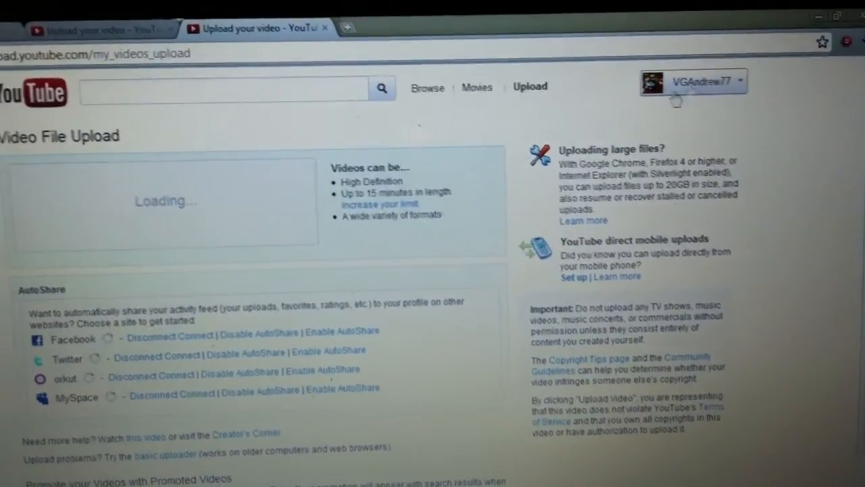
scroll("down", 3)
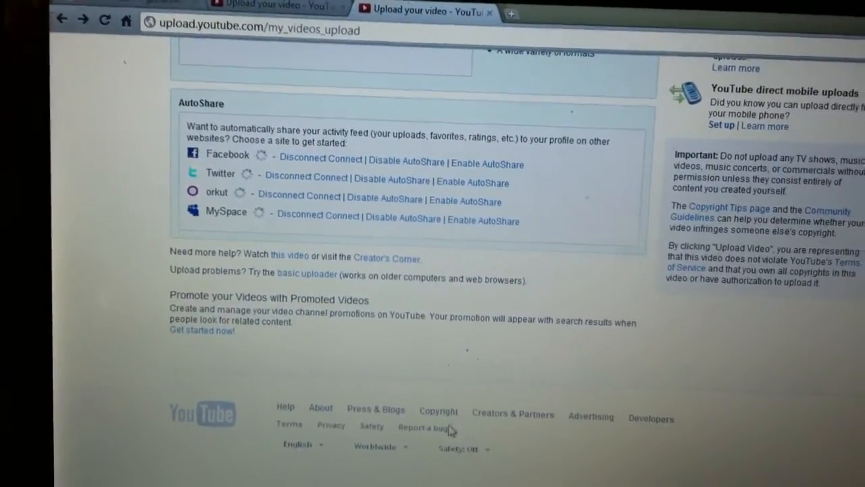
left_click(422, 427)
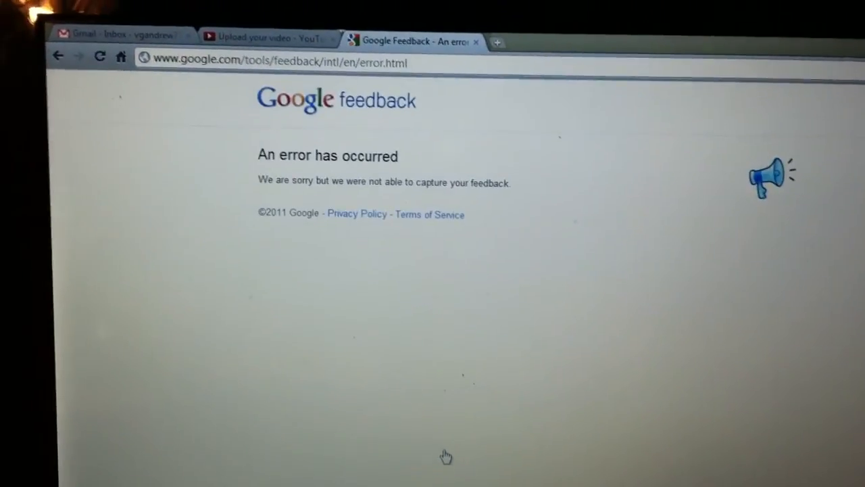
left_click(250, 38)
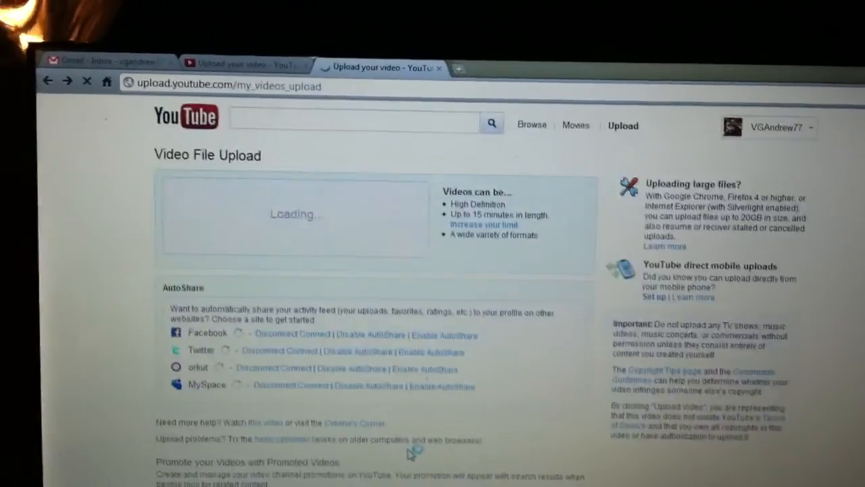
scroll("down", 3)
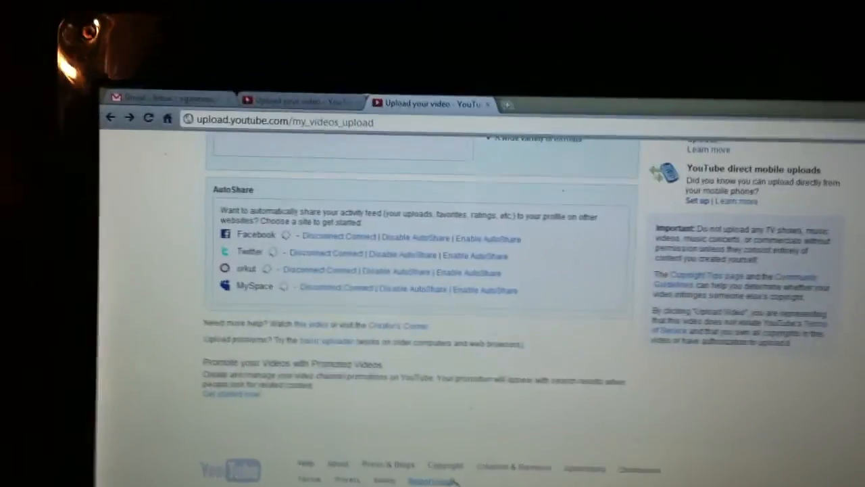